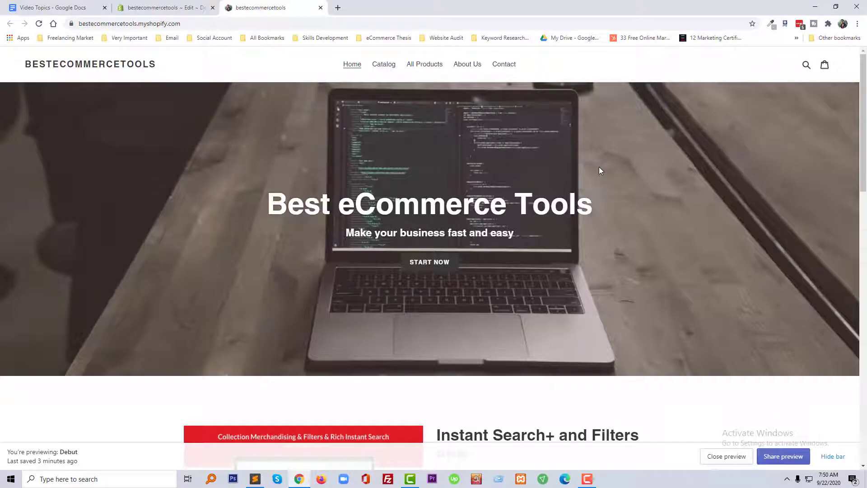
Review the sticky header instructions in Sublime Text, then show the Debut theme's Actions menu
scroll("down", 3)
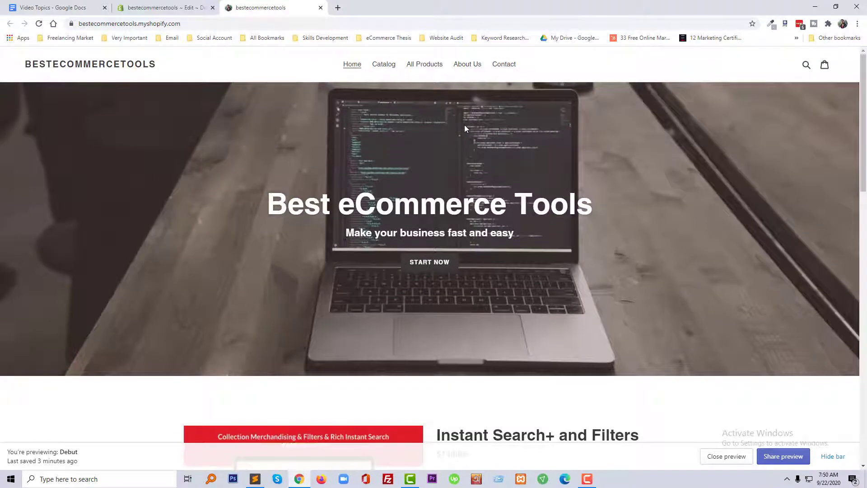
scroll("down", 3)
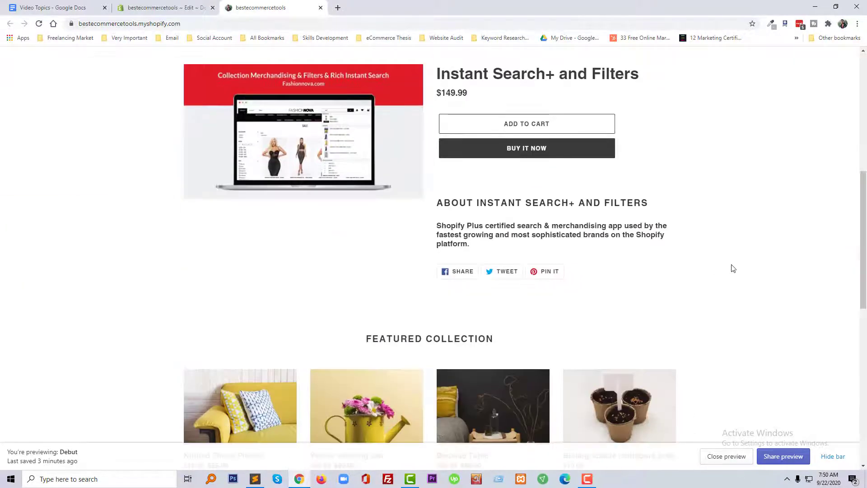
scroll("up", 3)
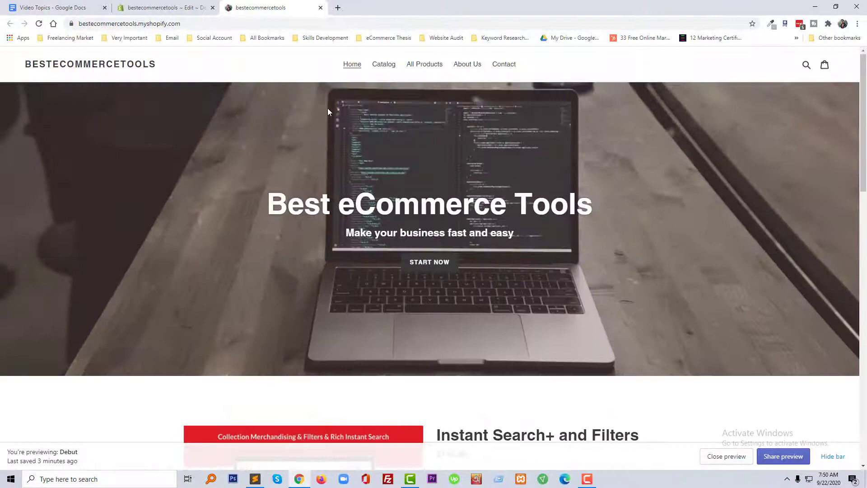
mouse_move(381, 120)
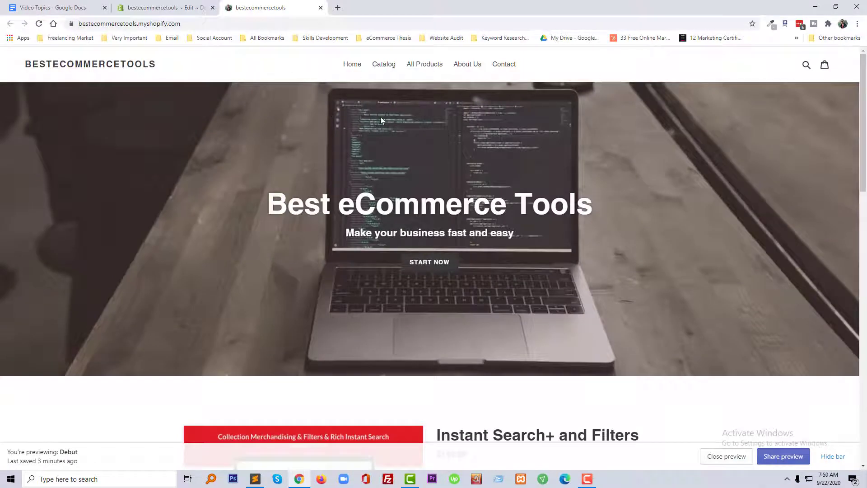
mouse_move(269, 126)
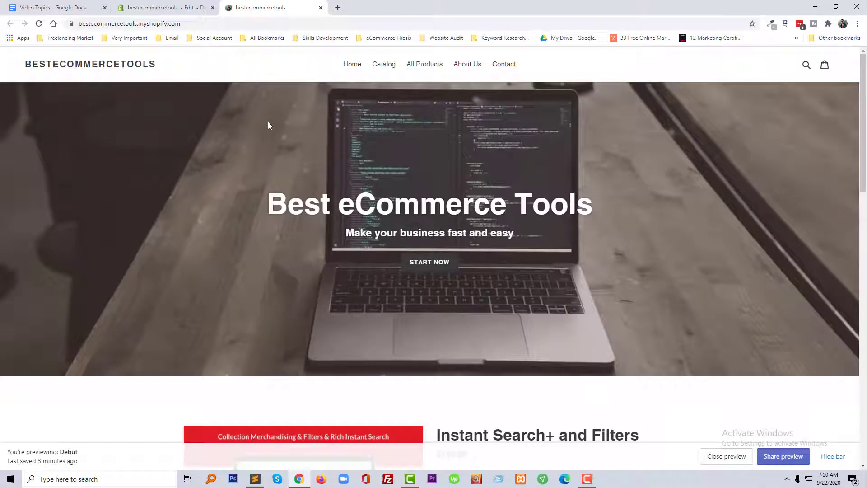
mouse_move(285, 135)
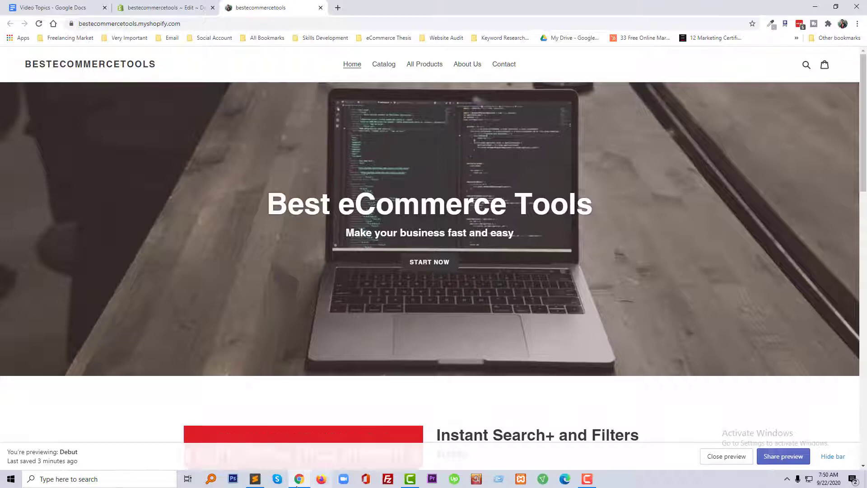
left_click(254, 478)
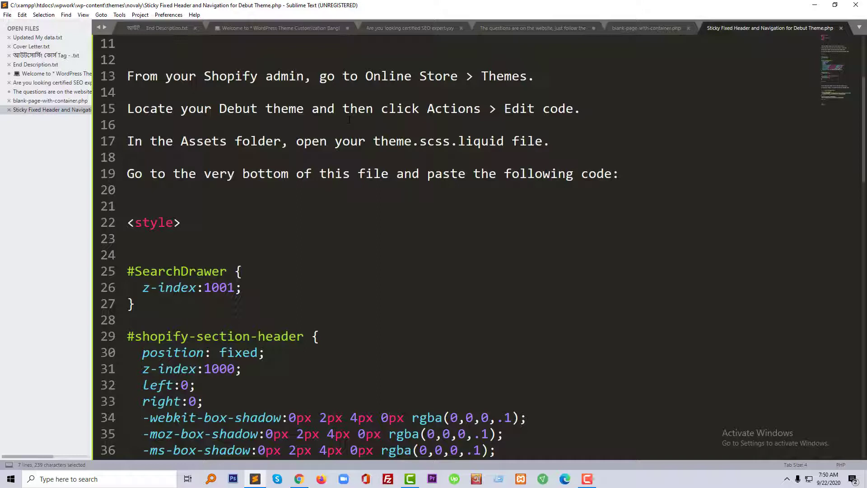
mouse_move(258, 468)
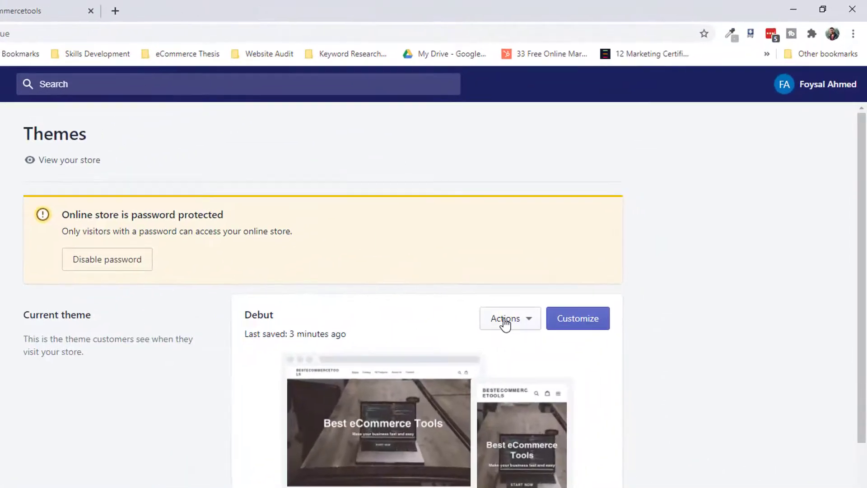
left_click(505, 318)
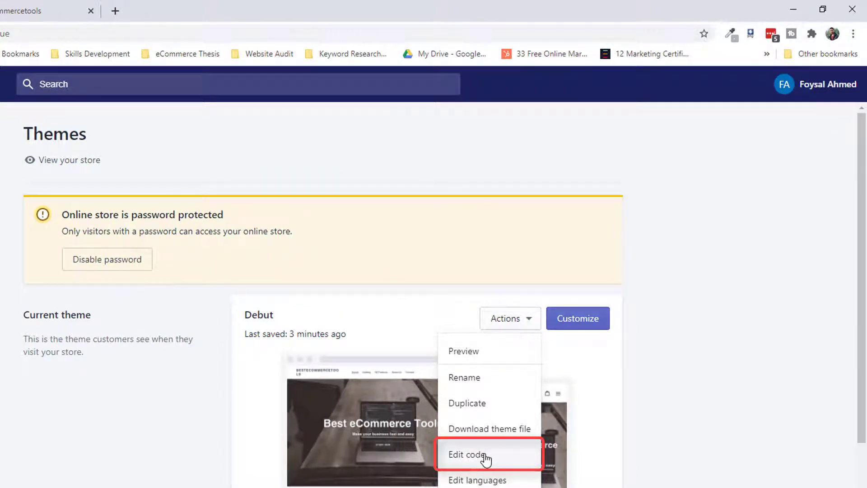
In Debut's code editor, search files for 'theme' and open Assets > theme.css.liquid
left_click(466, 455)
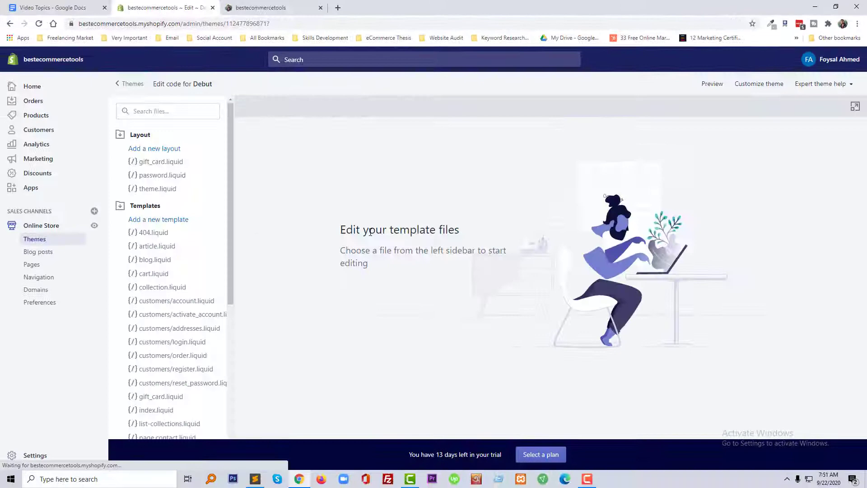
type("theme")
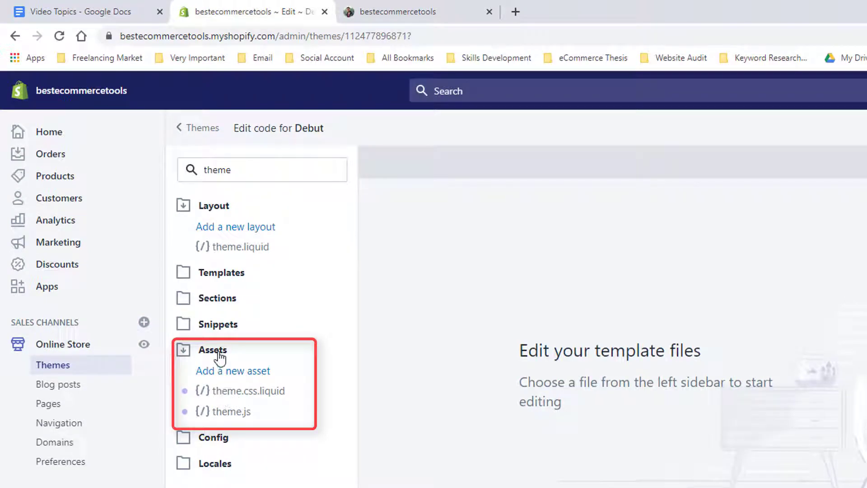
mouse_move(228, 397)
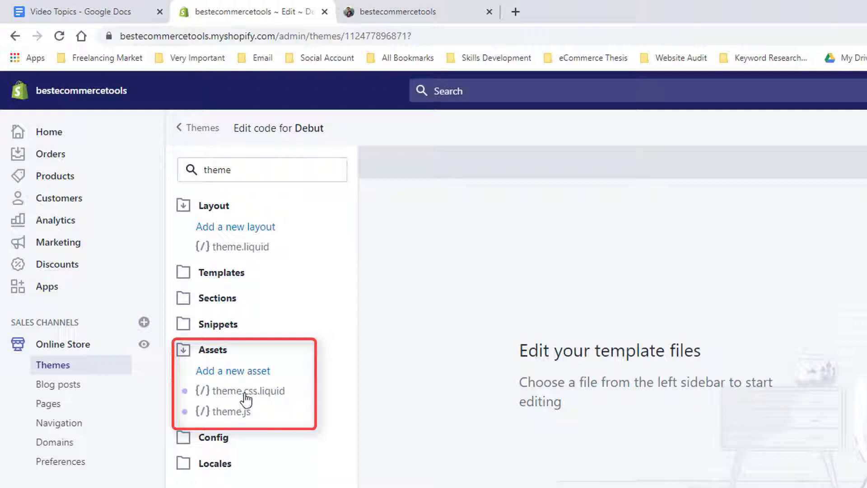
mouse_move(271, 400)
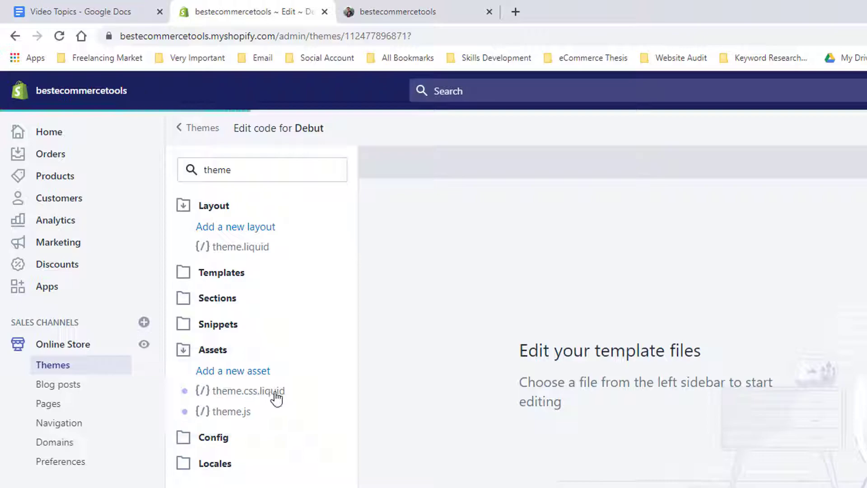
left_click(246, 391)
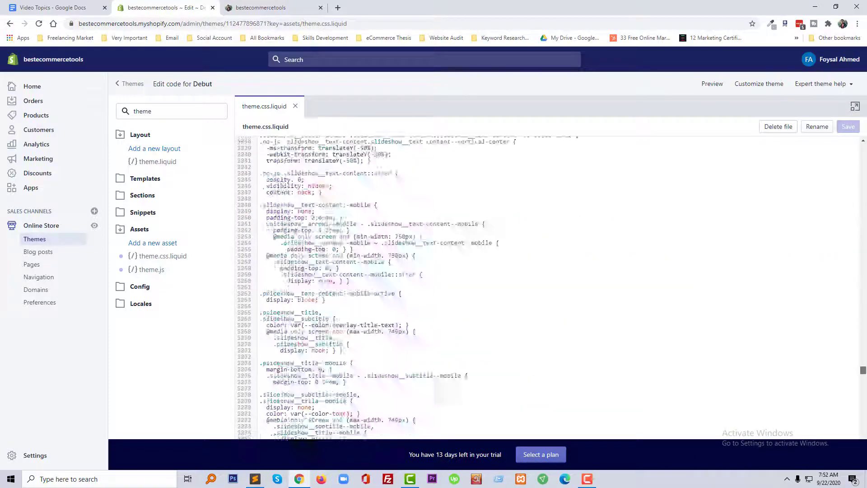
Copy the sticky header CSS, add it to the end of theme.css.liquid, and save
scroll("down", 3)
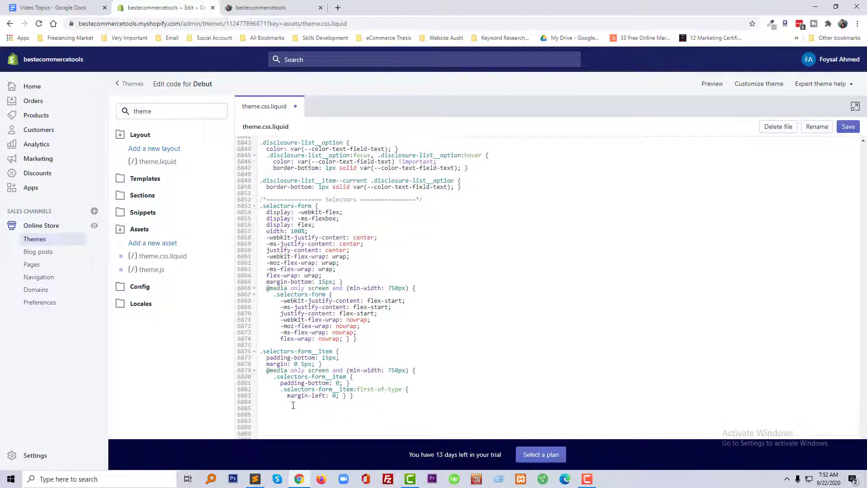
scroll("down", 3)
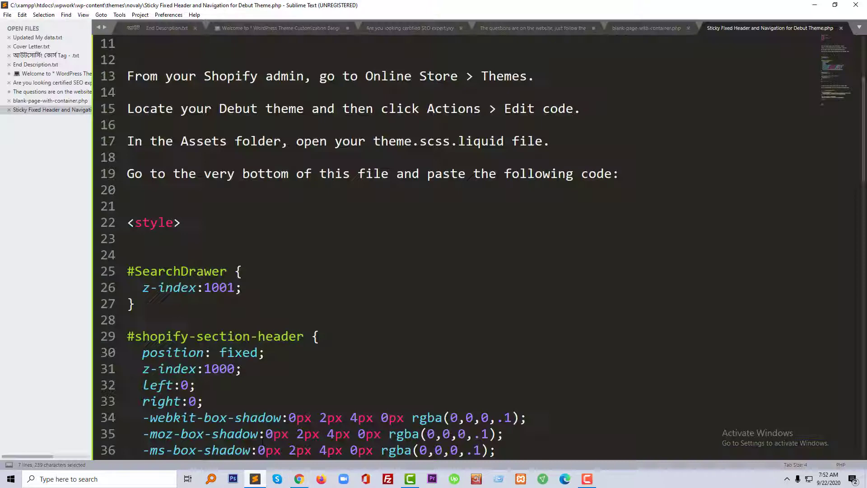
scroll("down", 3)
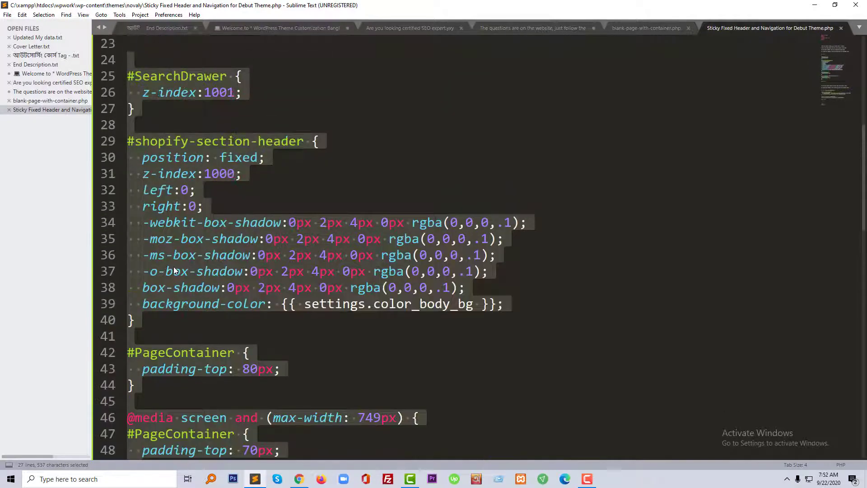
key("ctrl+c")
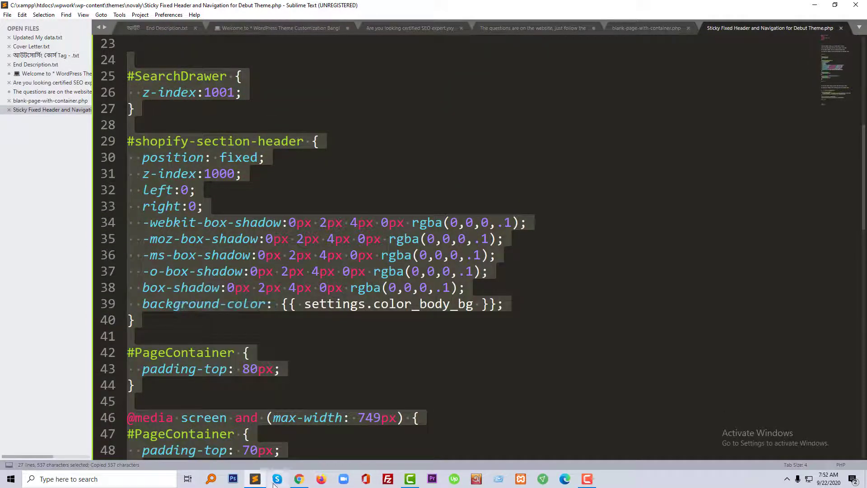
left_click(299, 479)
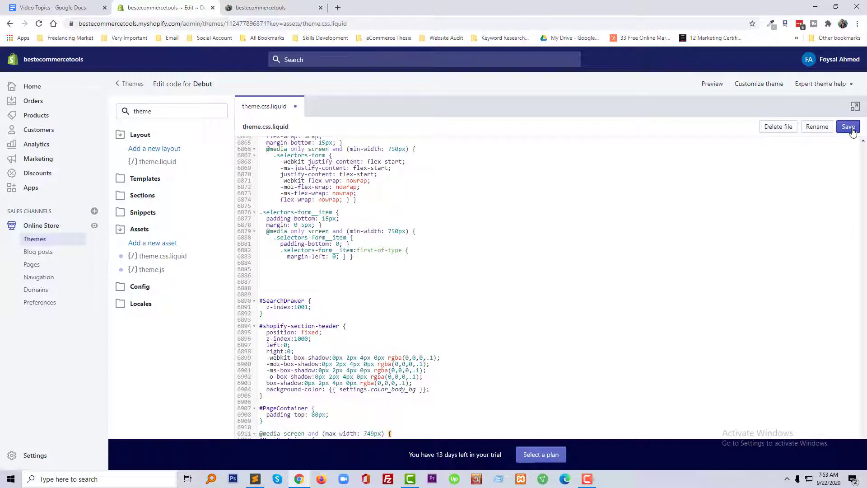
left_click(848, 126)
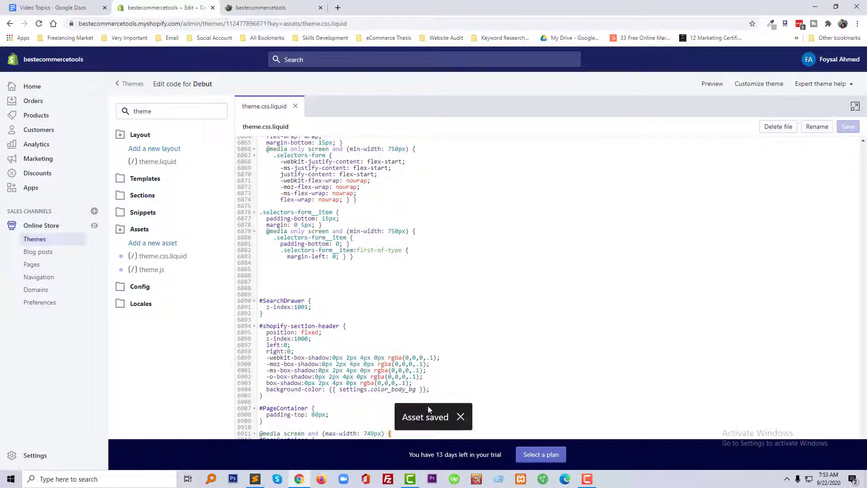
mouse_move(184, 244)
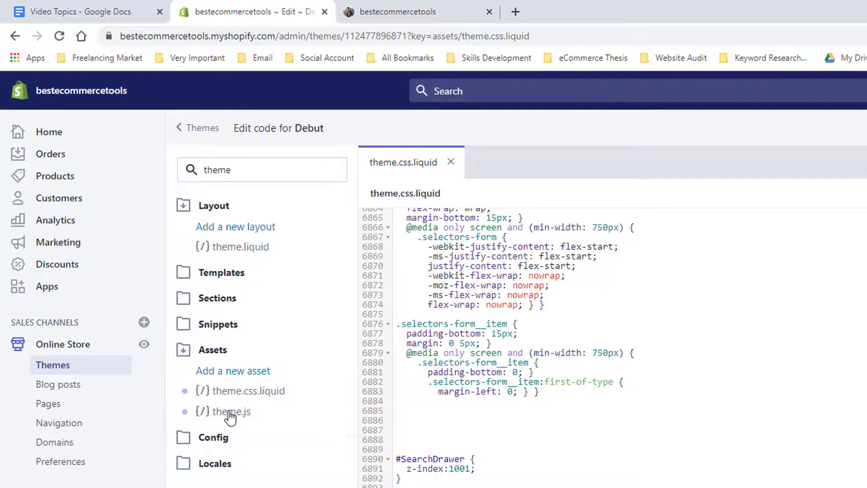
Open Assets > theme.js and locate the headerSize script in the snippet file
left_click(229, 411)
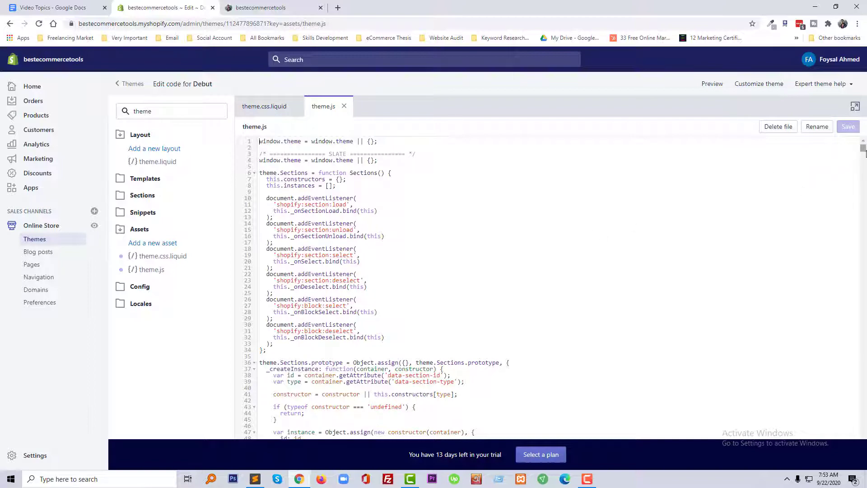
scroll("down", 3)
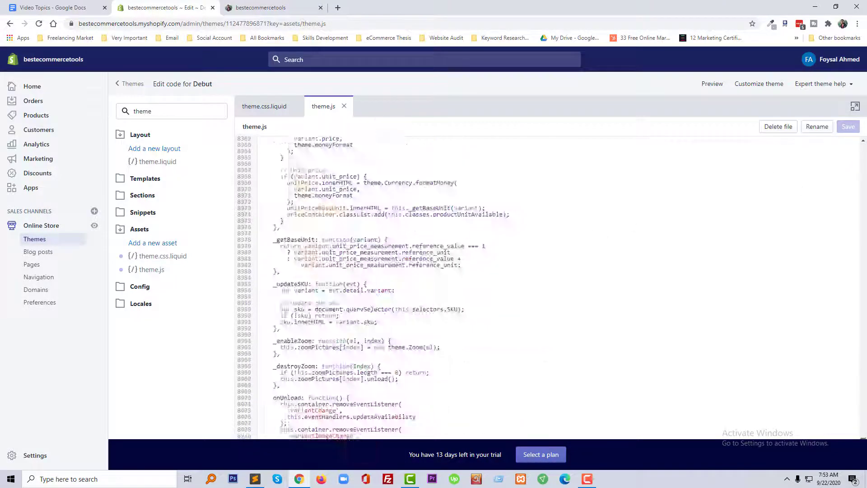
scroll("down", 3)
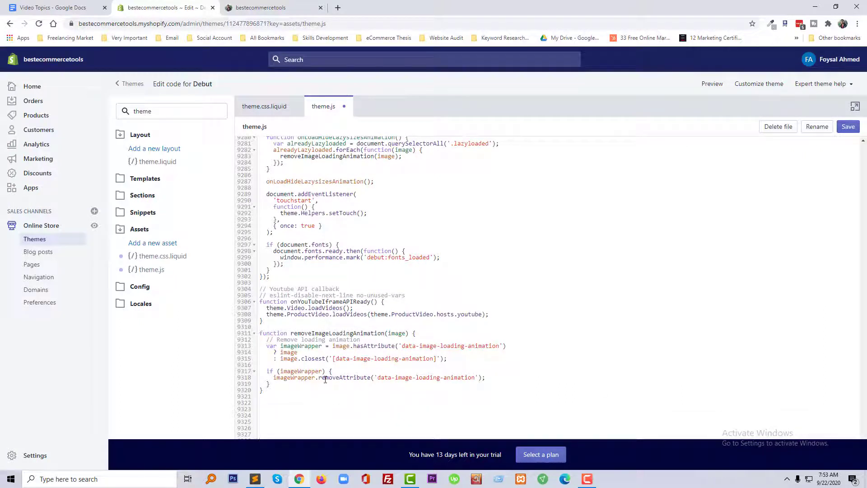
scroll("down", 3)
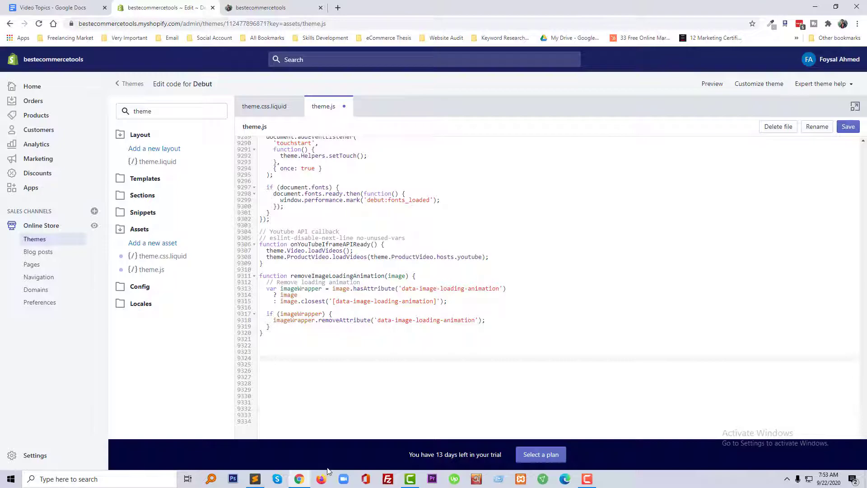
left_click(254, 479)
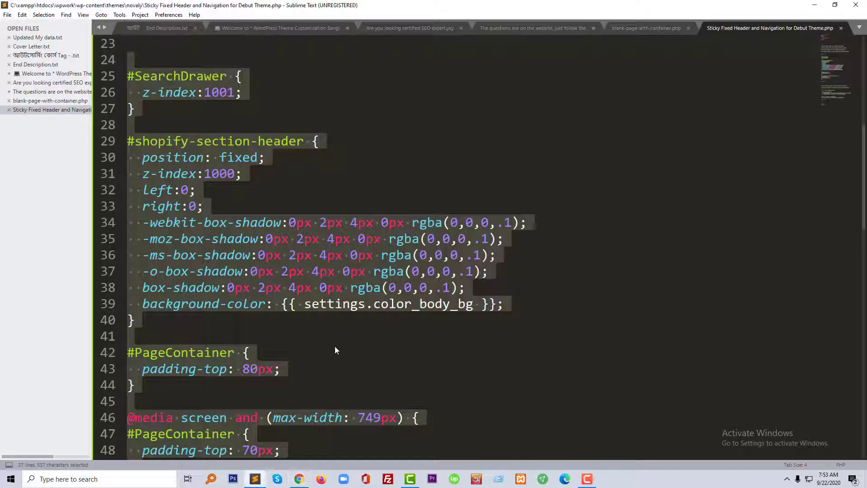
scroll("down", 3)
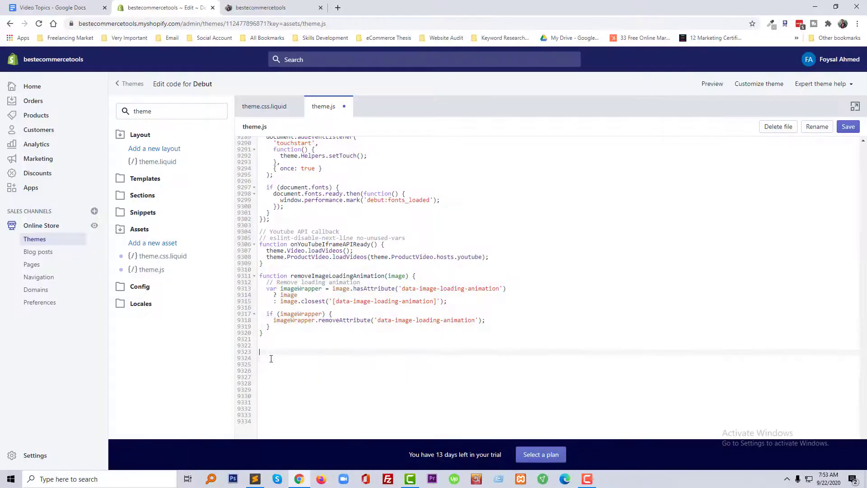
Add the headerSize function with a Fixed Header comment to theme.js and save
type("function headerSize() {")
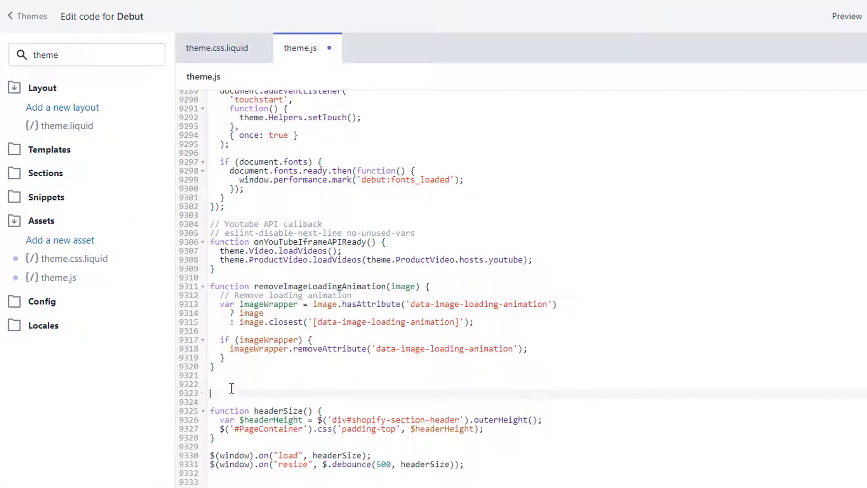
type("// Youtube API callback")
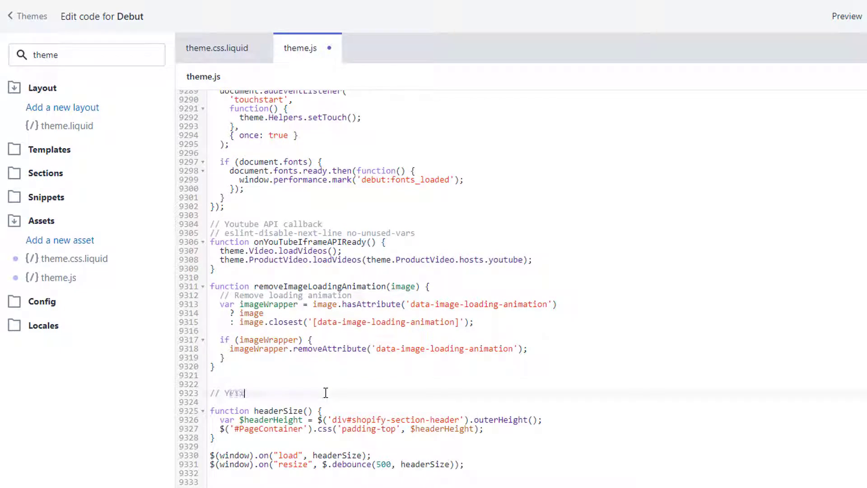
type("Fixed Header")
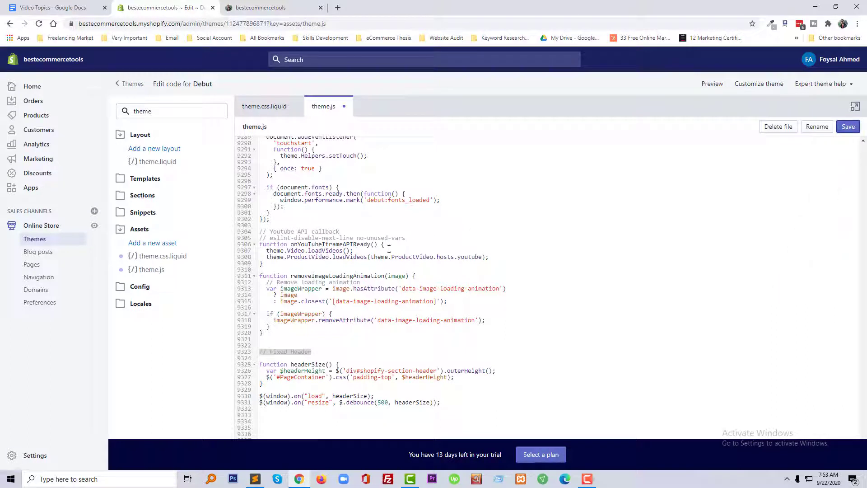
left_click(847, 127)
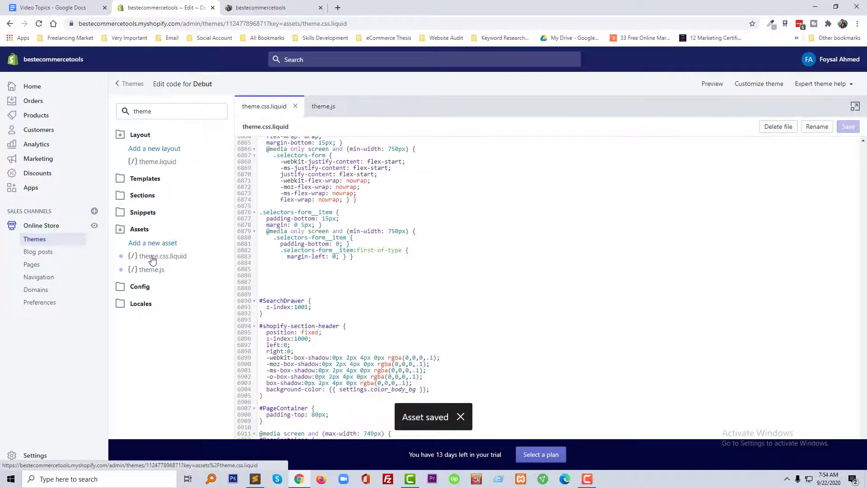
Label the theme.css.liquid addition '/*** Fixed Header ****/' and save the file
type("/*** Fixed Header ****/")
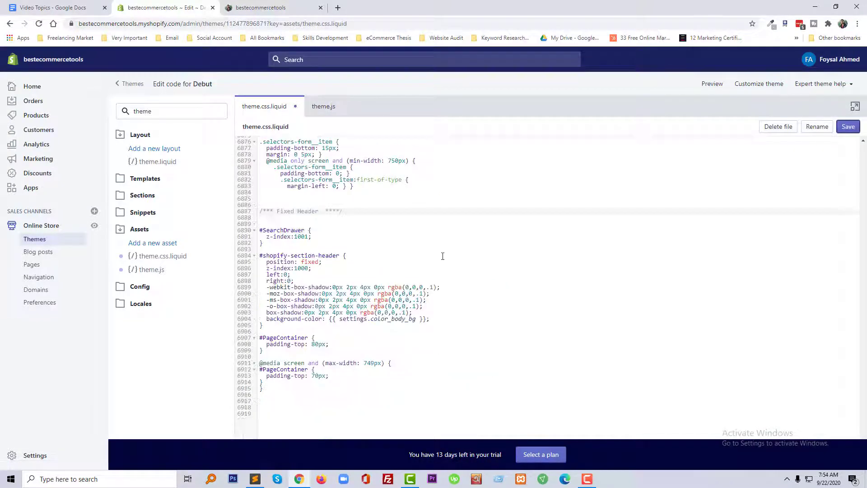
left_click(848, 126)
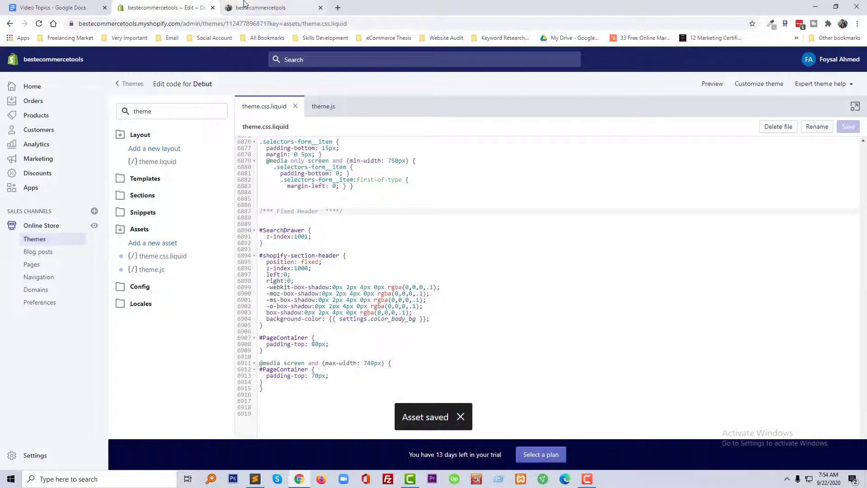
left_click(262, 8)
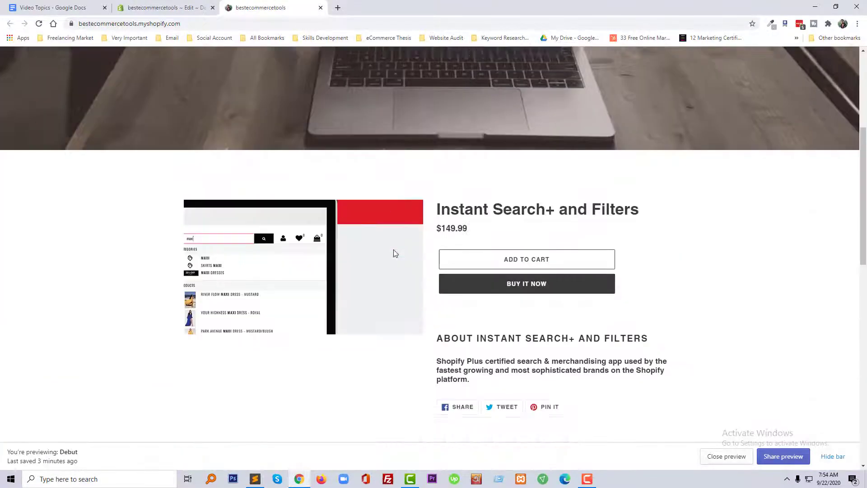
Scroll the reloaded Debut homepage down to the footer, confirming the header stays pinned
scroll("up", 3)
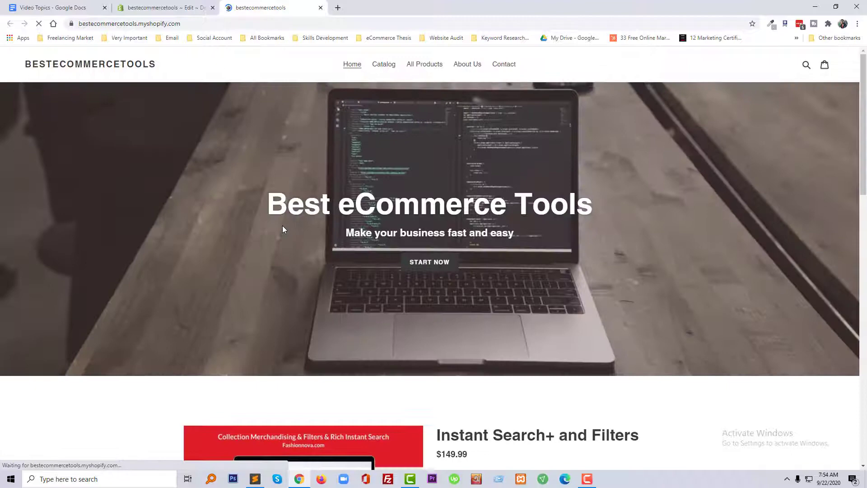
scroll("down", 3)
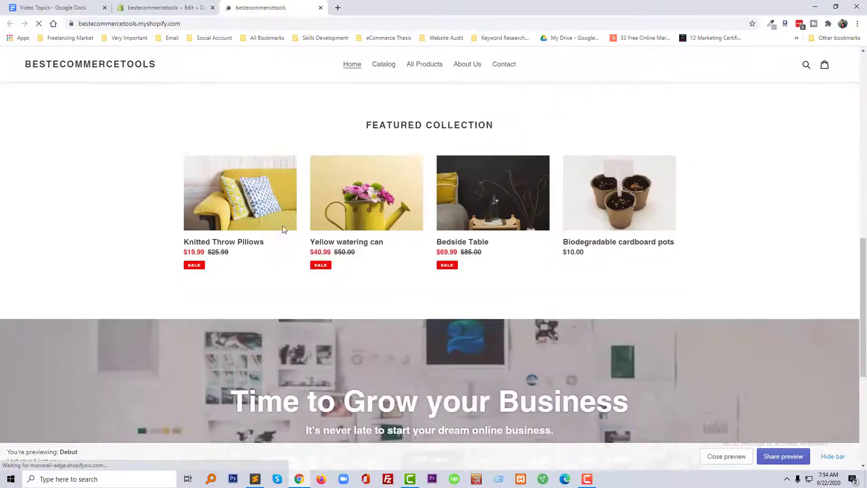
scroll("down", 3)
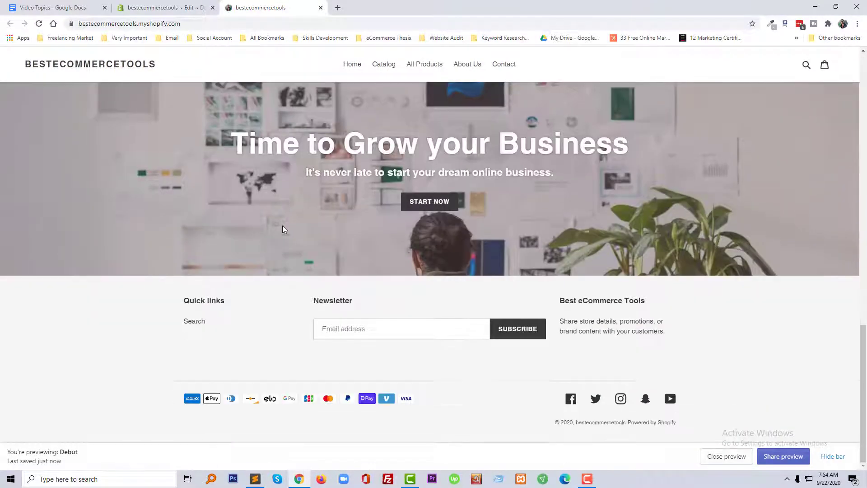